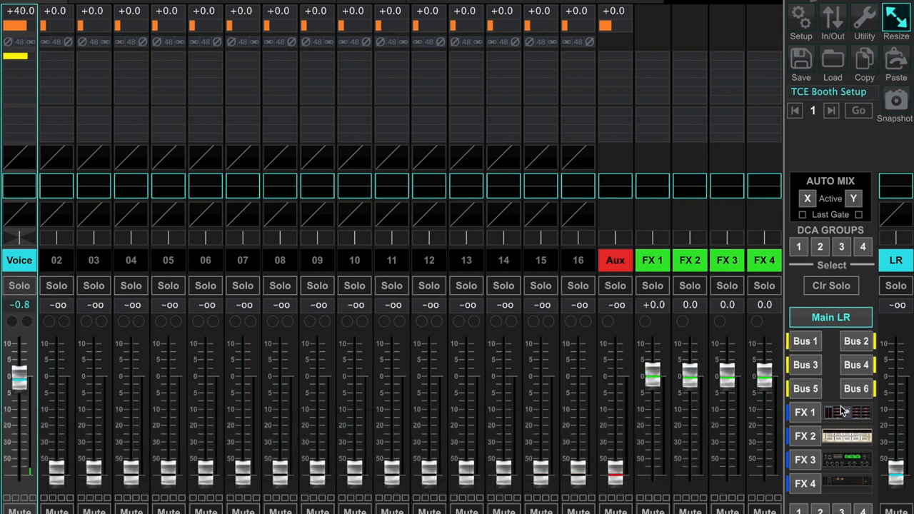
# Step: Check the FX 1 Vintage Room reverb settings and return to the mixer
pyautogui.click(842, 413)
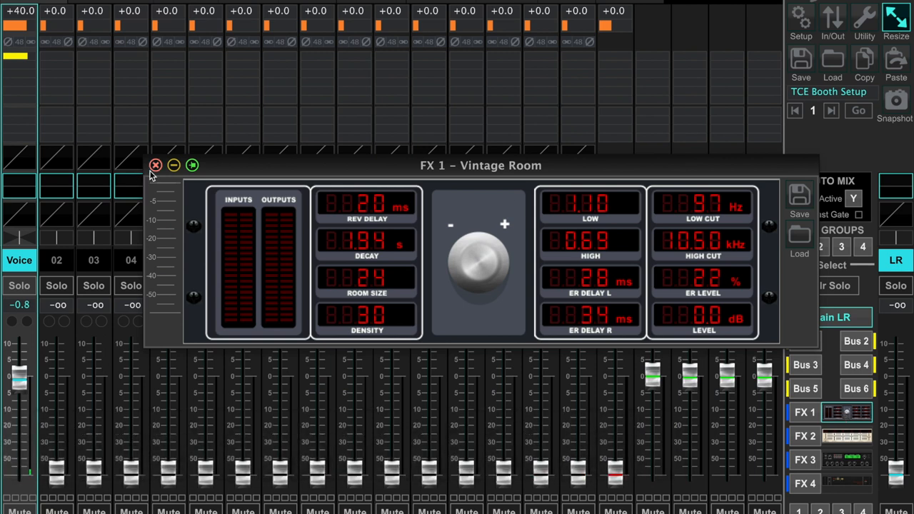
pyautogui.click(154, 165)
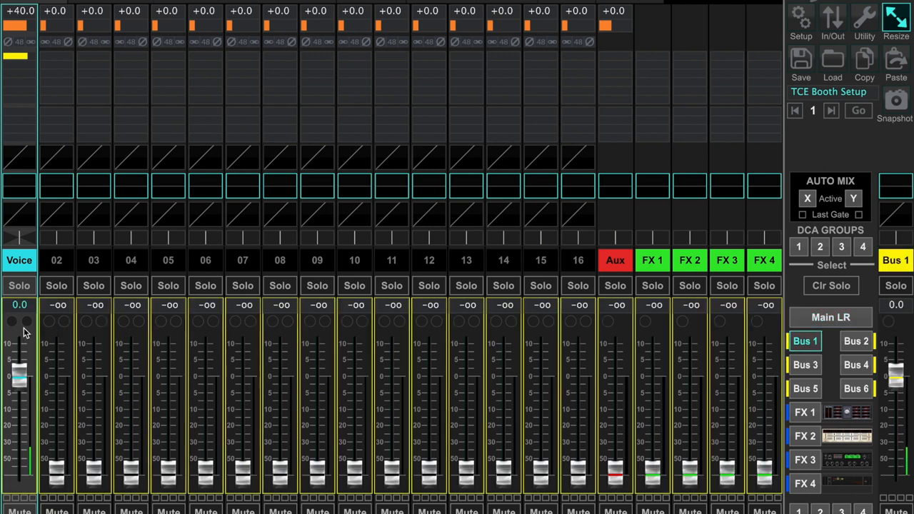
pyautogui.moveTo(14, 245)
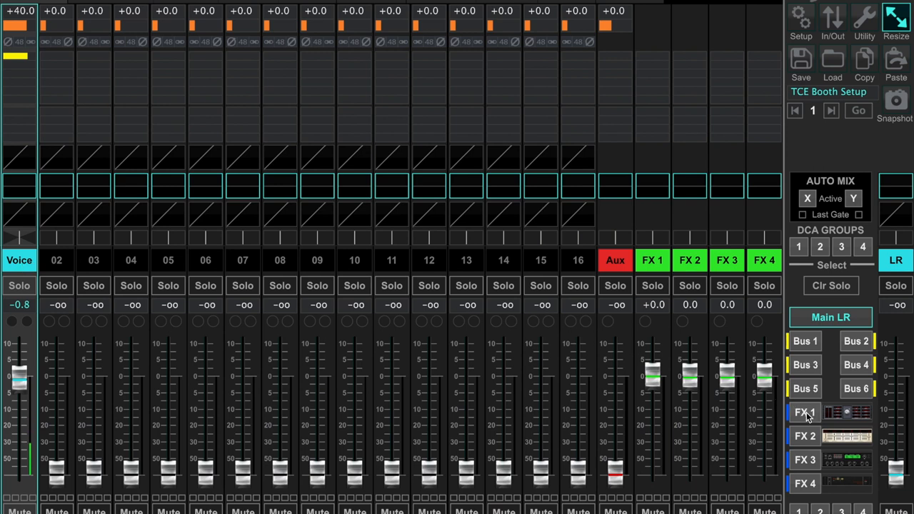
# Step: Raise the Voice channel's send into FX 1 to about +0.3 dB, near unity
pyautogui.click(805, 412)
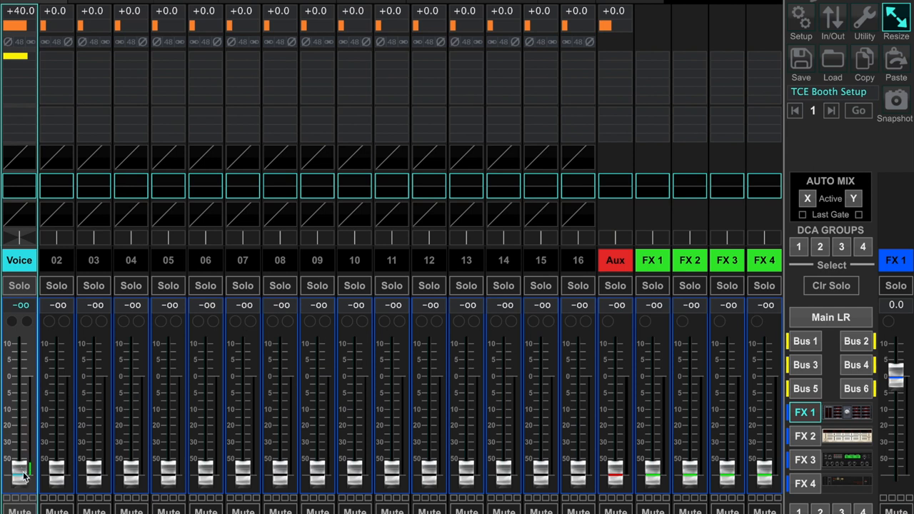
pyautogui.moveTo(20, 471); pyautogui.dragTo(20, 428)
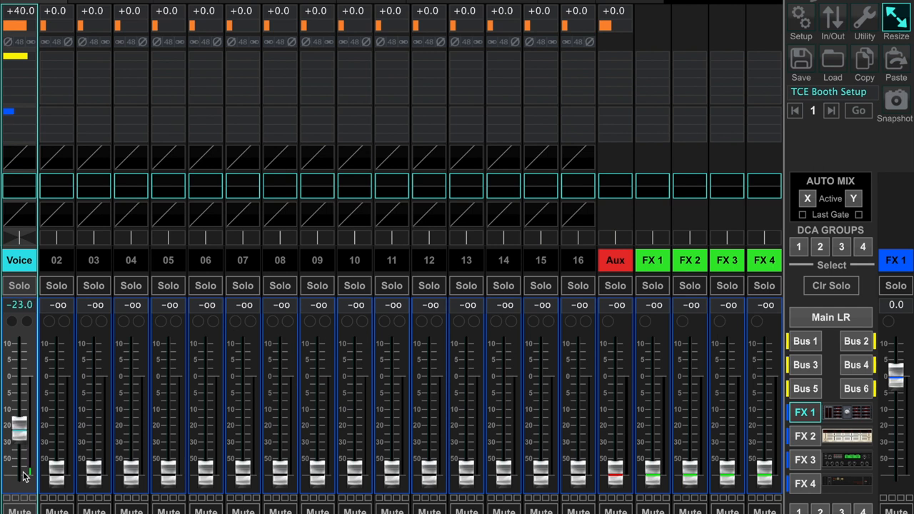
pyautogui.moveTo(20, 429); pyautogui.dragTo(20, 371)
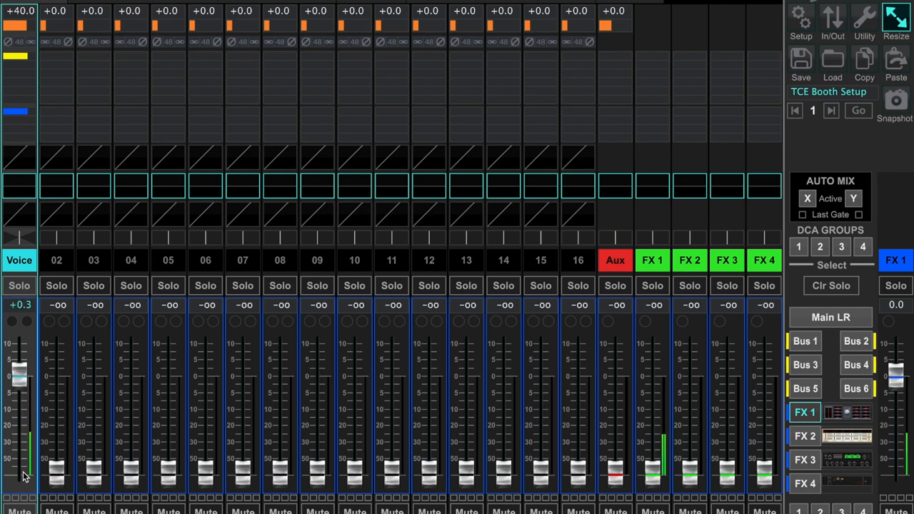
pyautogui.moveTo(620, 363)
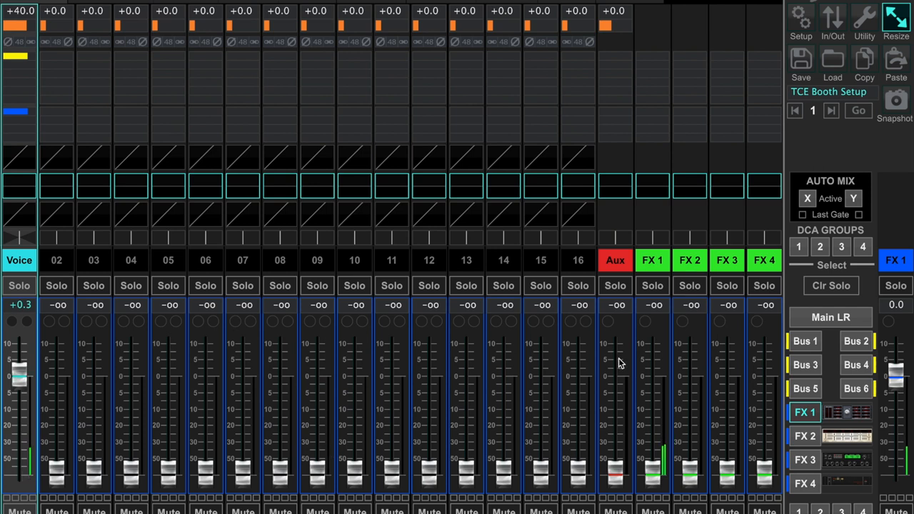
# Step: Return to the Main LR layer showing the FX 1 return at 0 dB and Voice at -0.8 dB
pyautogui.click(831, 317)
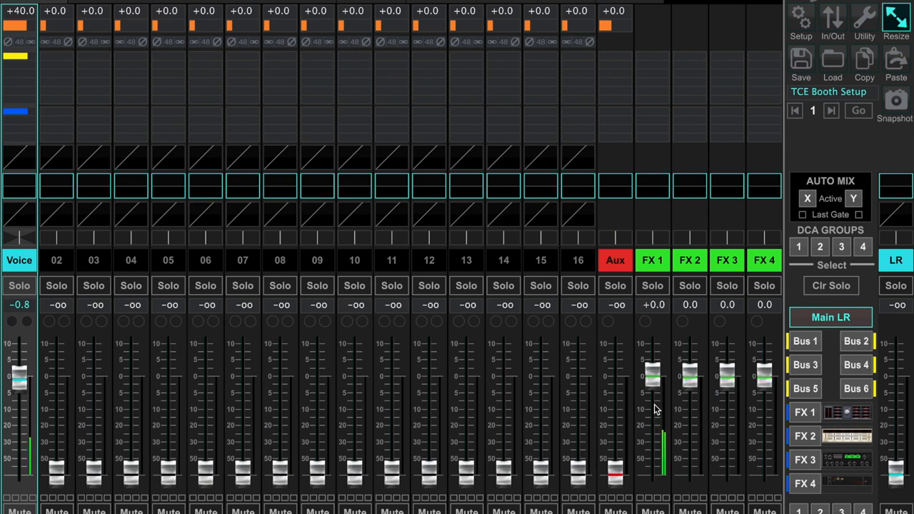
pyautogui.moveTo(651, 386)
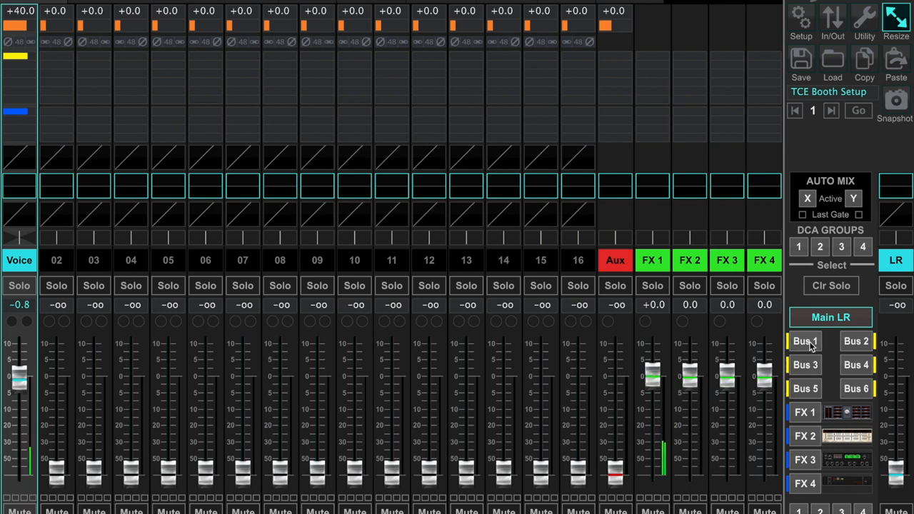
# Step: Raise the FX 1 reverb return into Bus 1 from -oo to about -9 dB
pyautogui.click(805, 342)
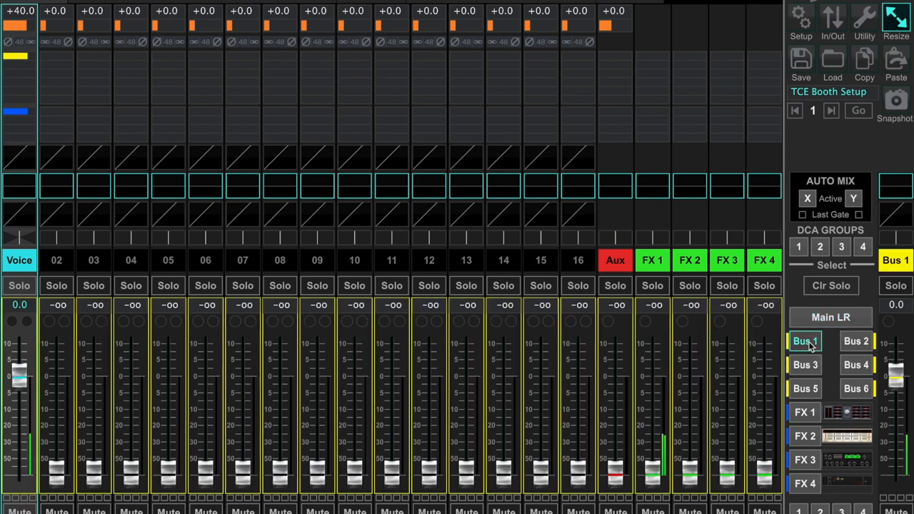
pyautogui.click(805, 342)
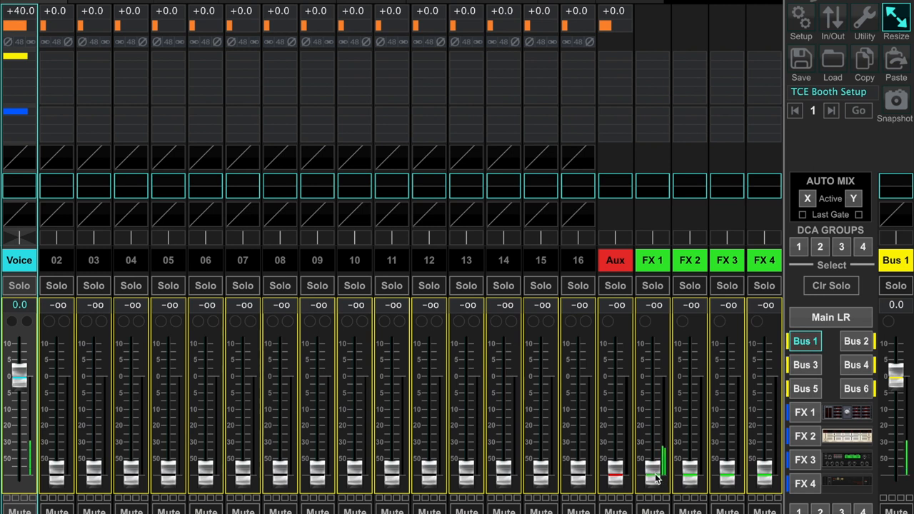
pyautogui.moveTo(651, 474); pyautogui.dragTo(651, 440)
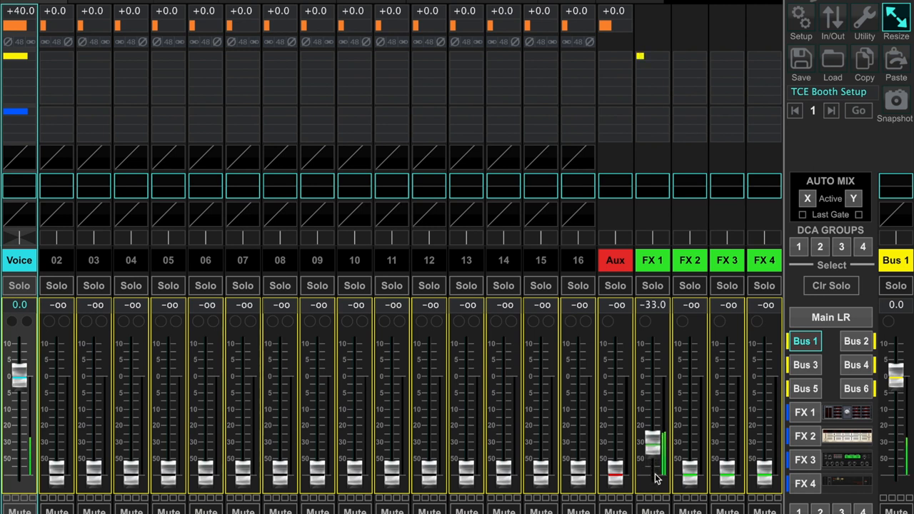
pyautogui.moveTo(654, 443); pyautogui.dragTo(654, 399)
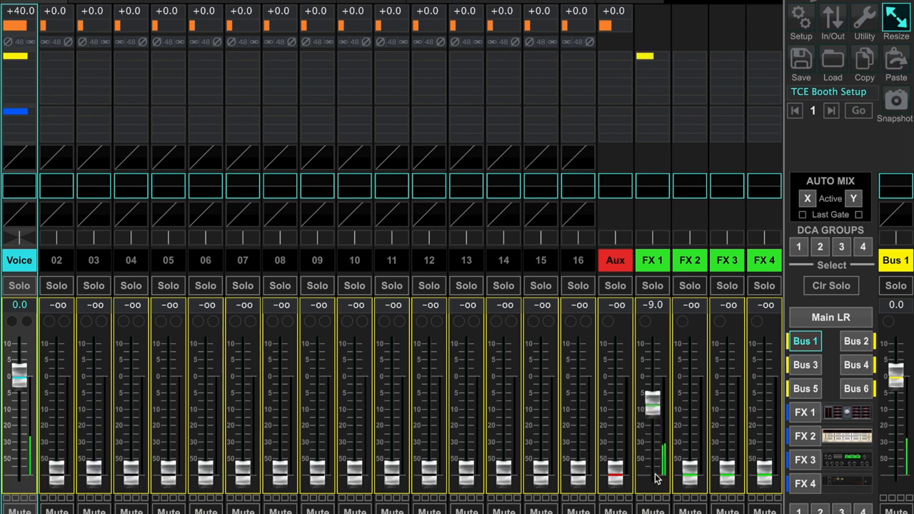
pyautogui.moveTo(653, 402); pyautogui.dragTo(652, 382)
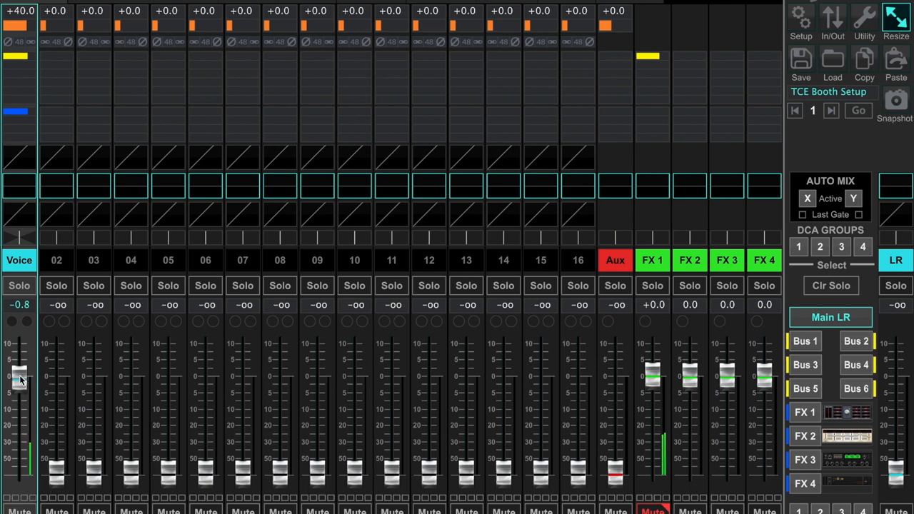
# Step: Pull the Voice fader down and settle it at about -4.6 dB on the main mix
pyautogui.moveTo(20, 377); pyautogui.dragTo(20, 380)
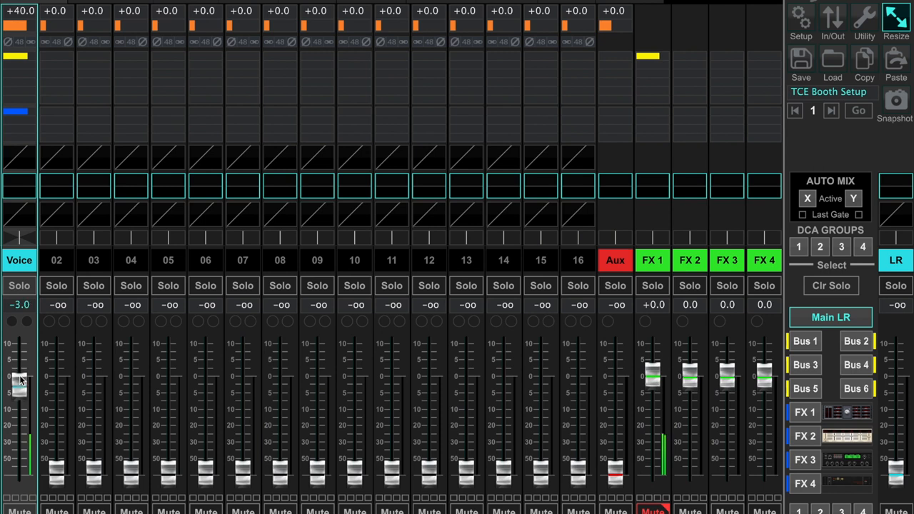
pyautogui.moveTo(20, 379); pyautogui.dragTo(20, 411)
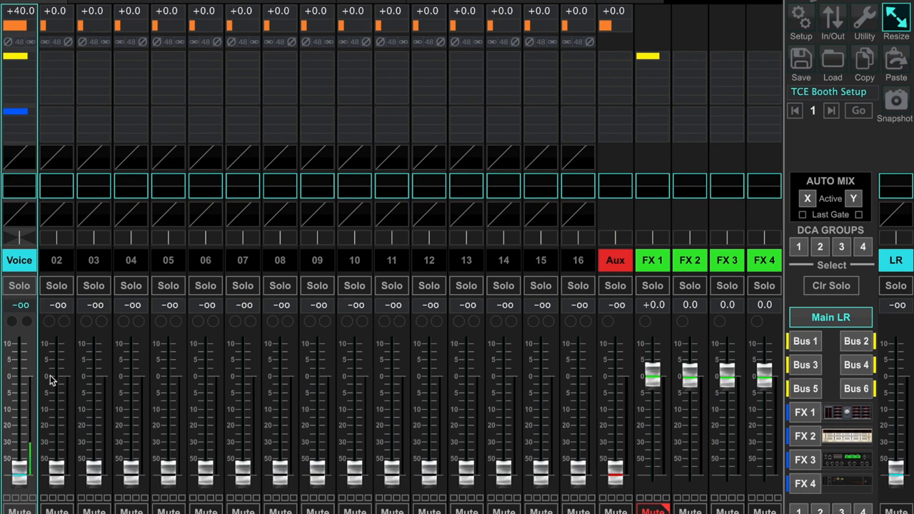
pyautogui.moveTo(644, 414)
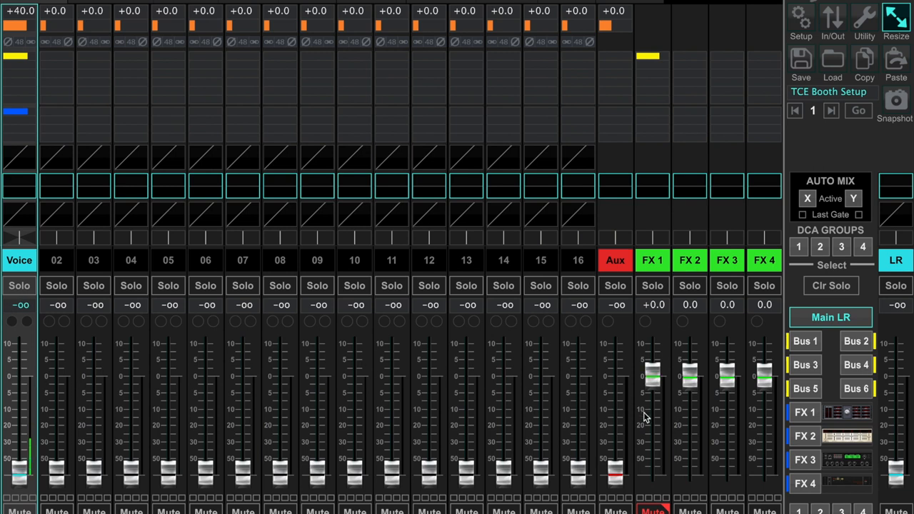
pyautogui.moveTo(20, 474)
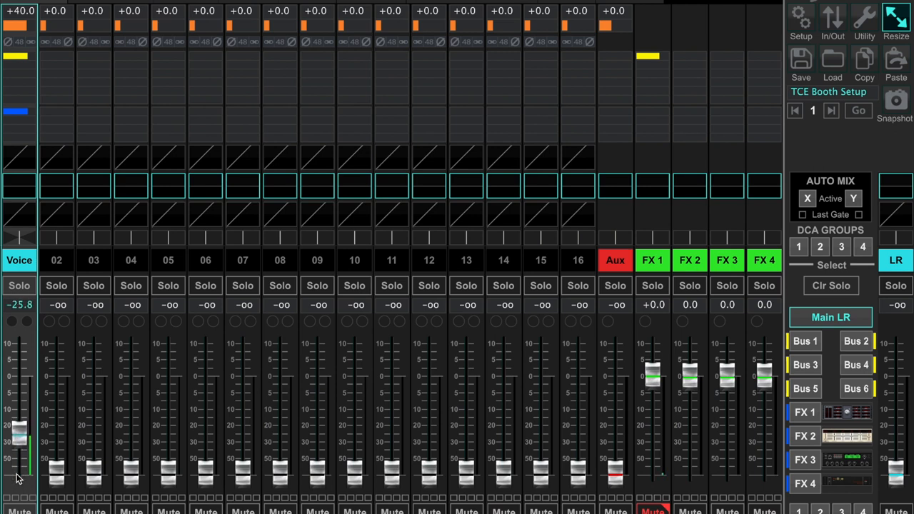
pyautogui.moveTo(20, 435); pyautogui.dragTo(20, 386)
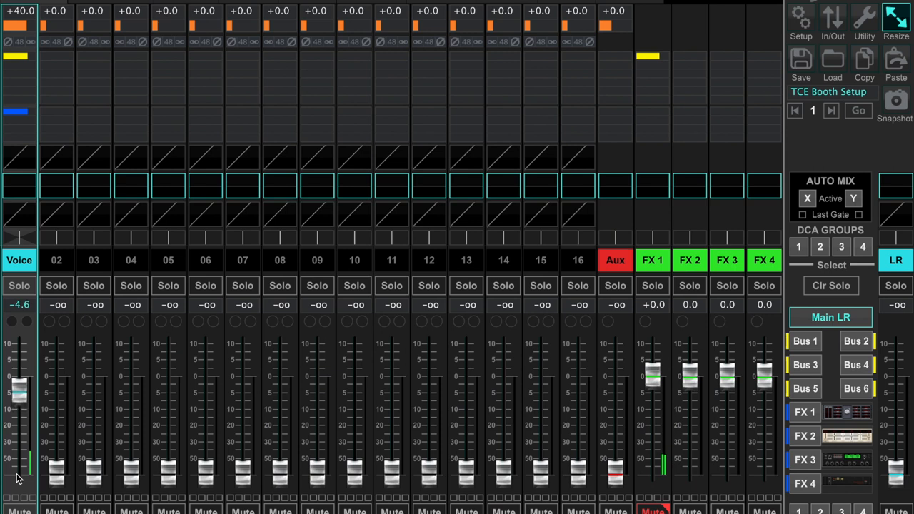